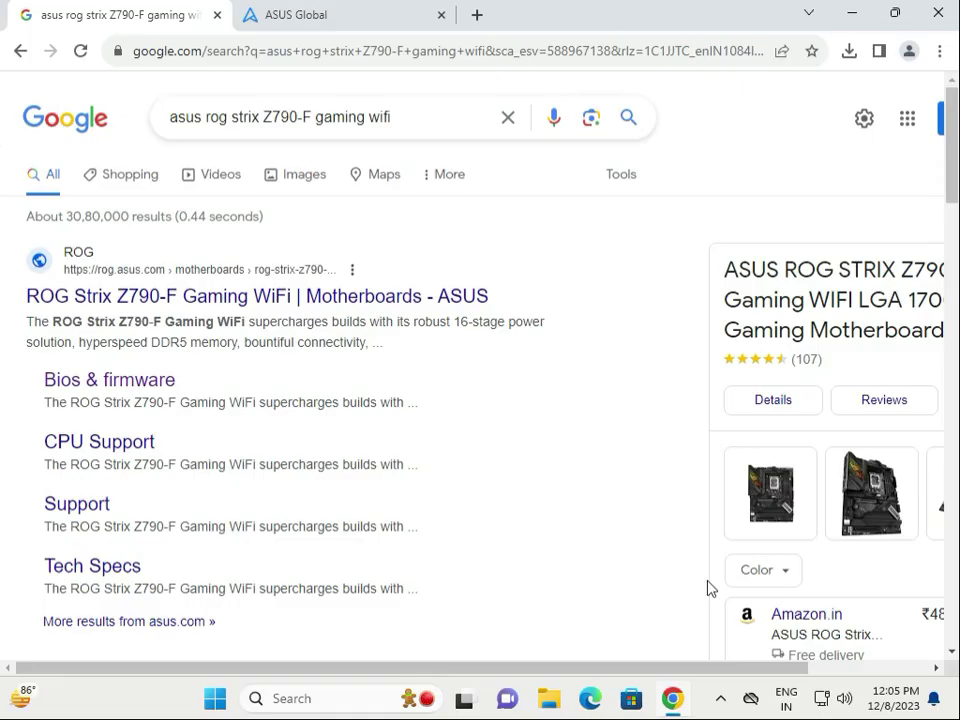
mouse_move(660, 692)
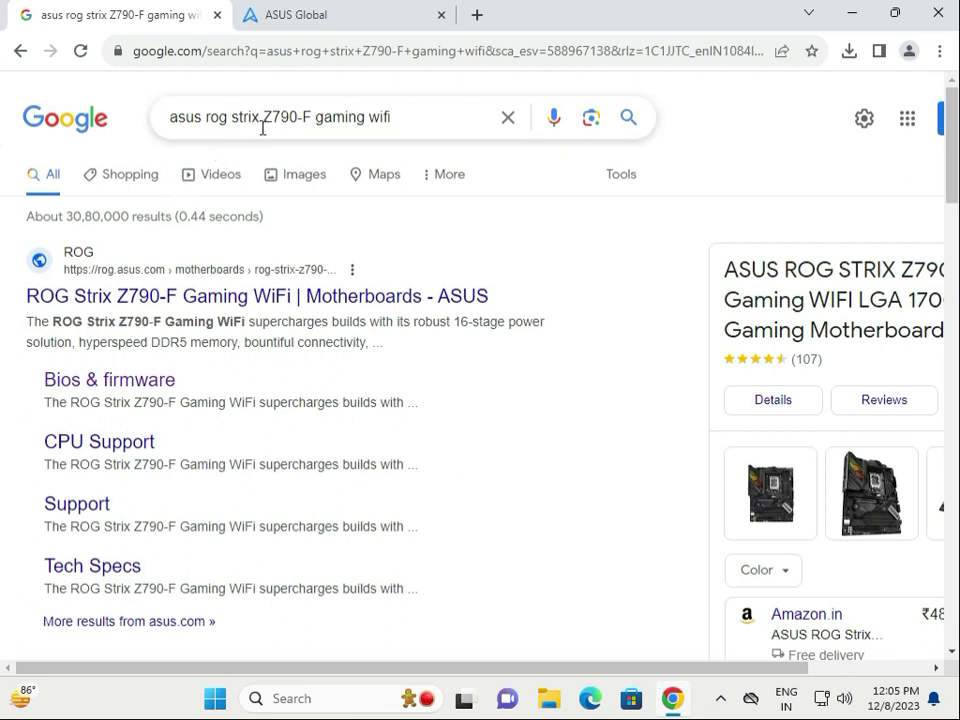
mouse_move(348, 124)
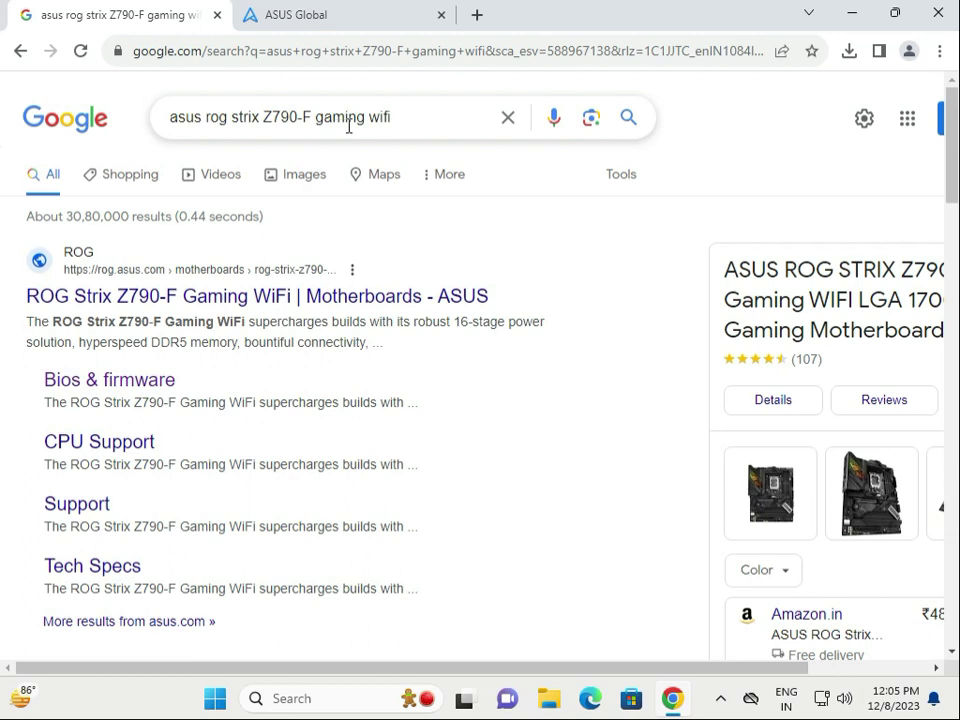
mouse_move(408, 116)
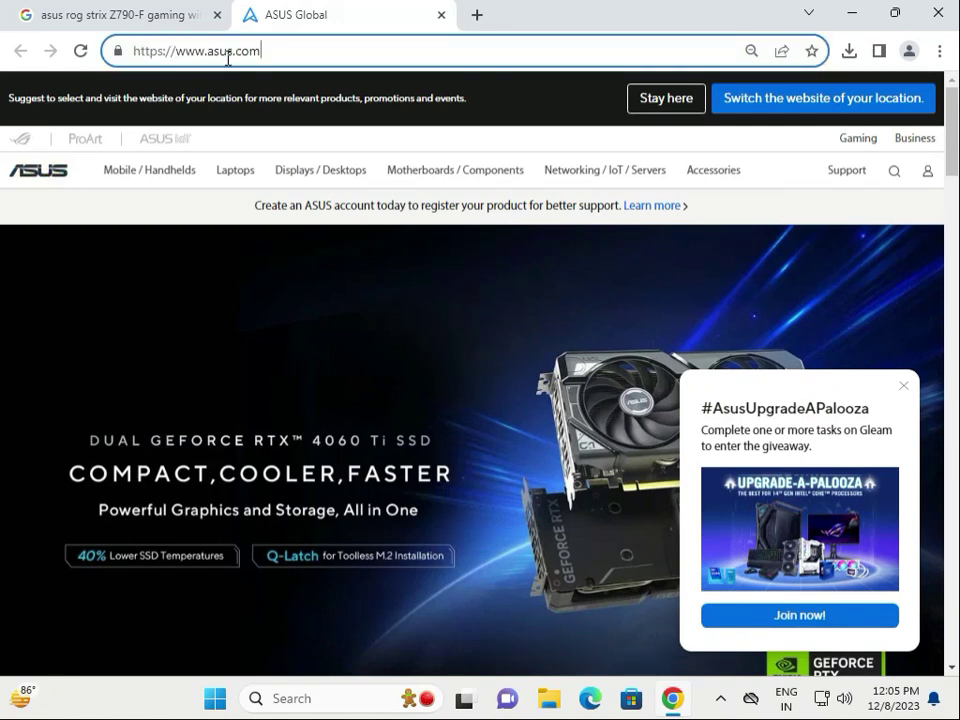
Reach the ASUS Download Center via the Support menu's Drivers and manuals entry
left_click(712, 168)
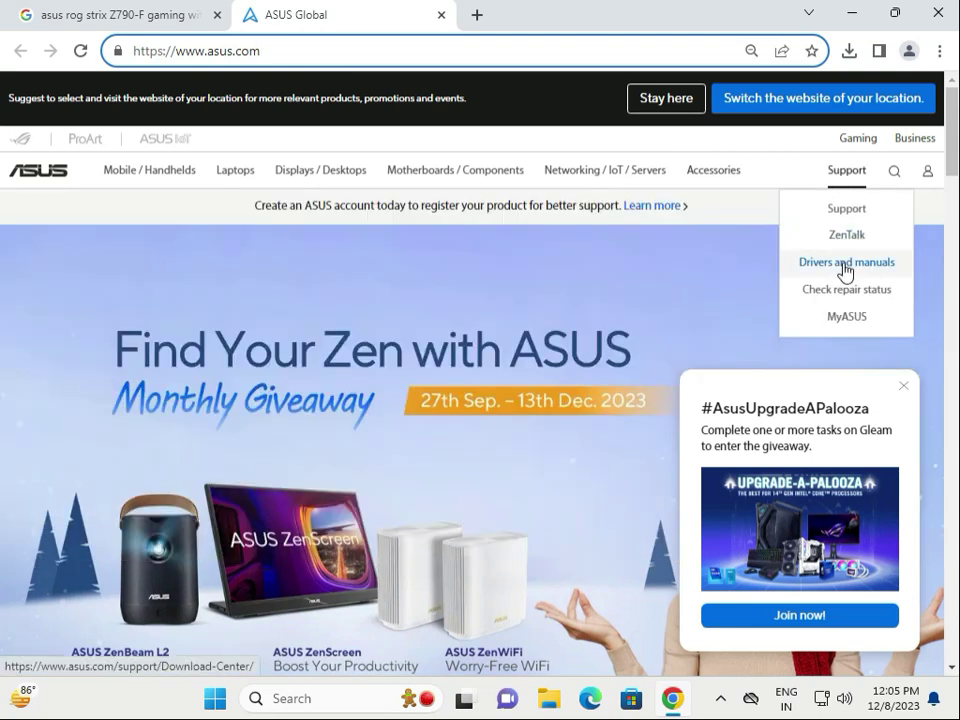
left_click(846, 262)
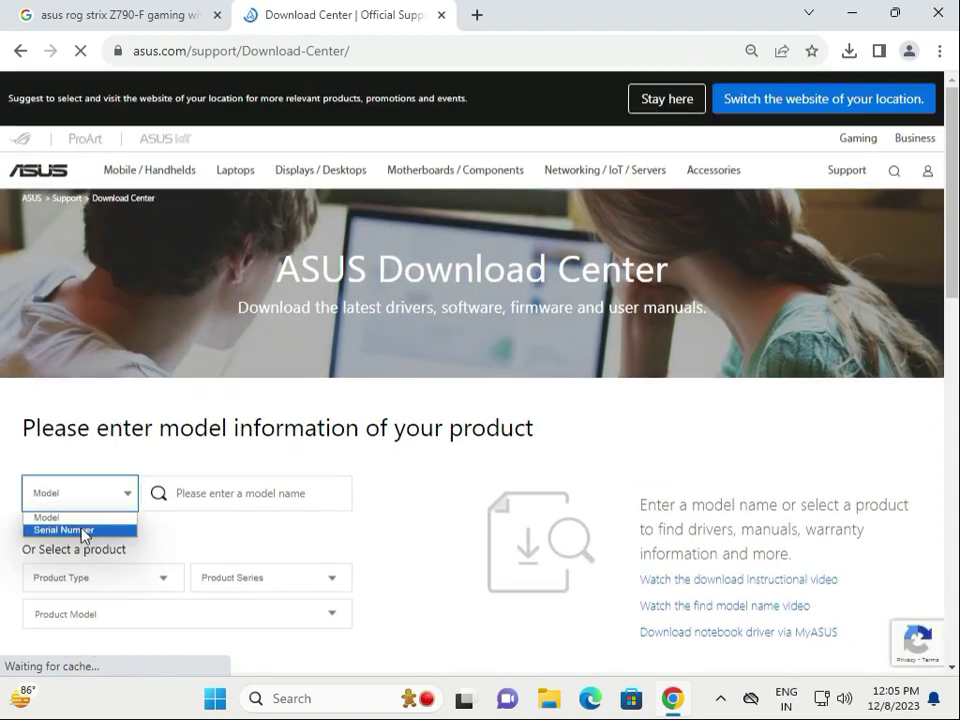
Look up by Model and select 'ROG STRIX Z790-F GAMING WIFI' from the typed-name suggestions
left_click(64, 530)
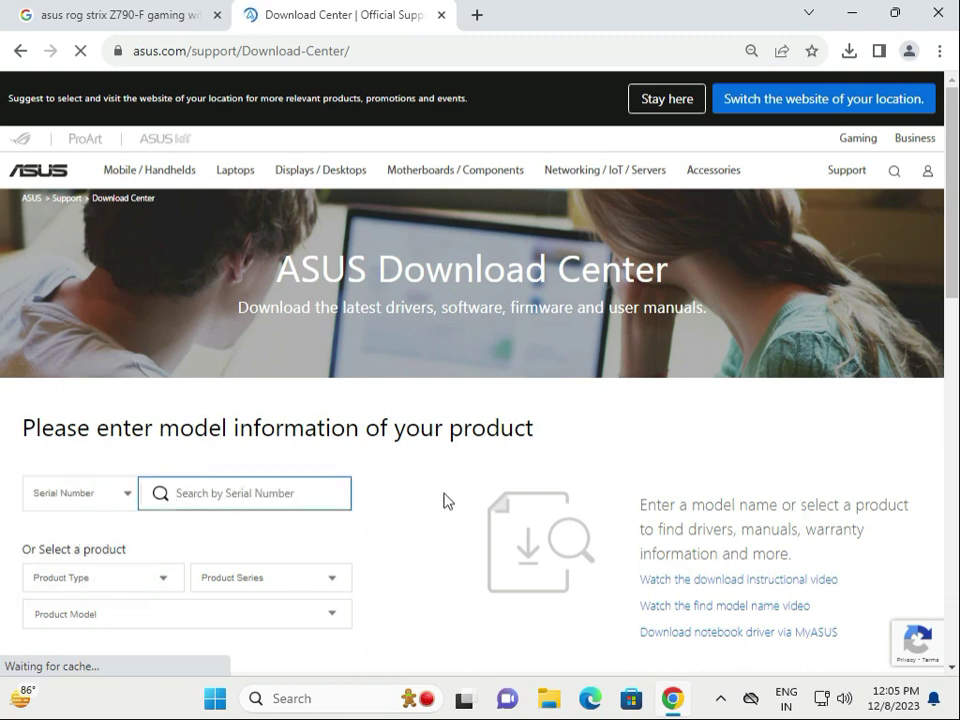
left_click(78, 492)
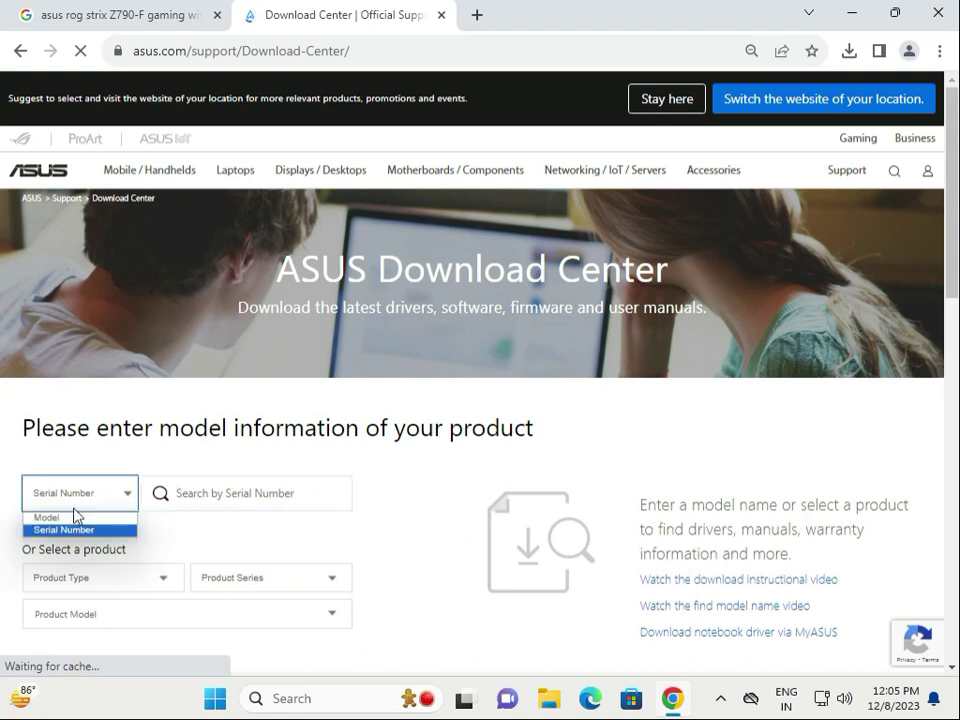
left_click(48, 516)
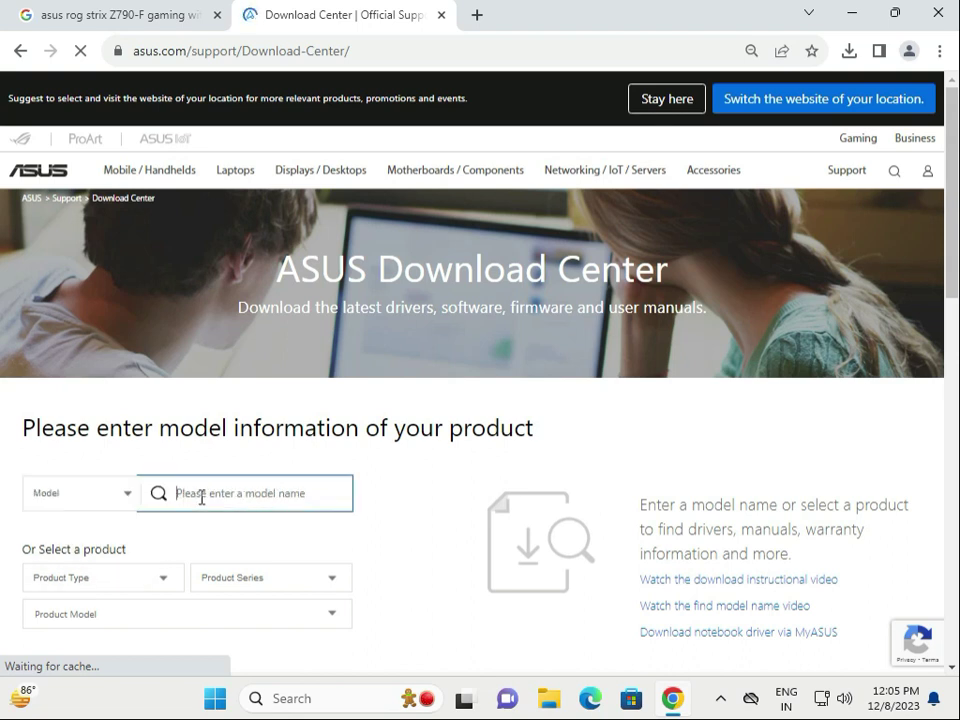
type("rog strix Z790-F gaming wifi")
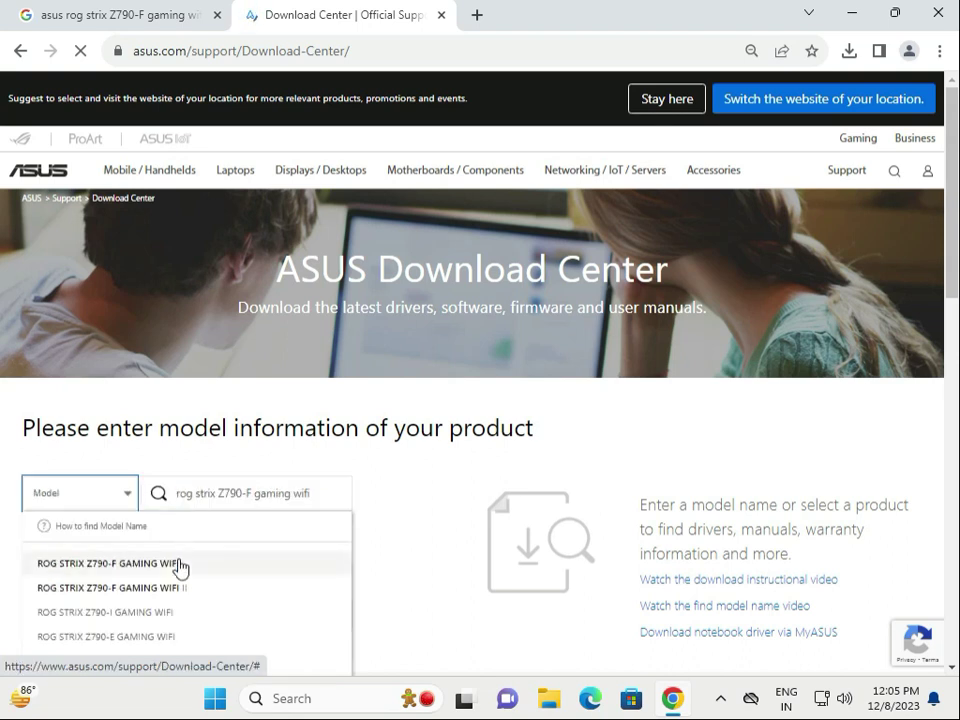
left_click(110, 562)
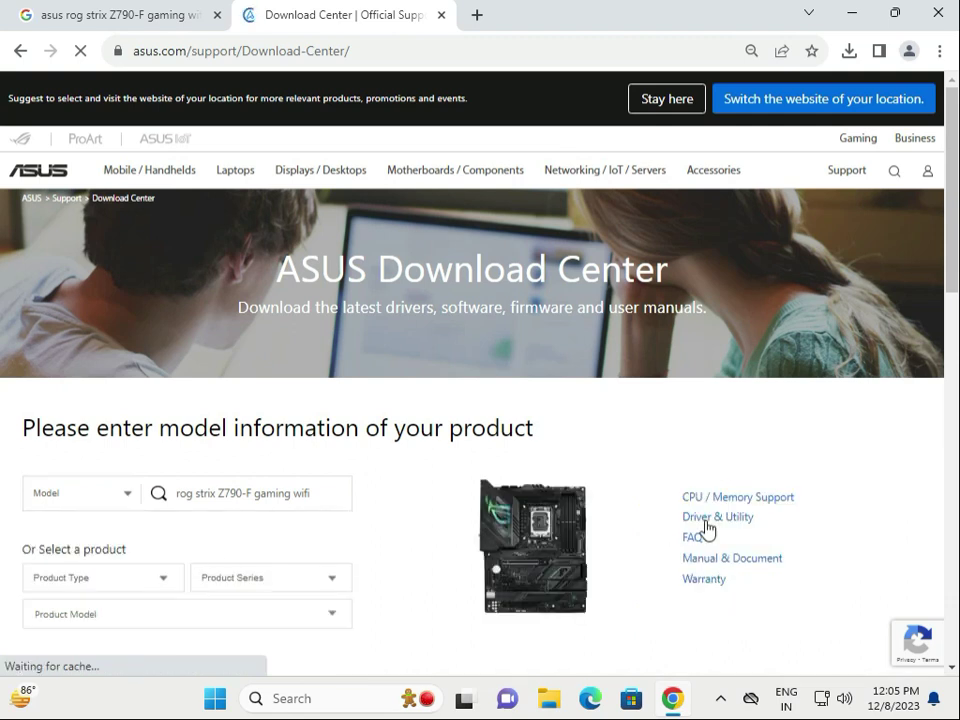
mouse_move(716, 516)
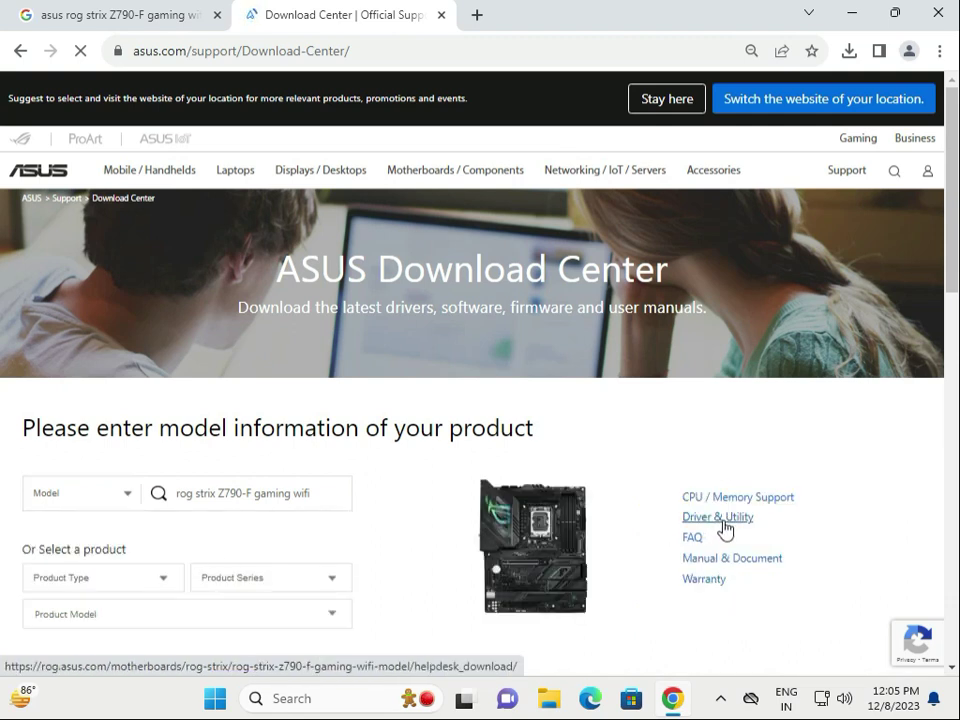
Enter Driver & Utility, glance at the BIOS & FIRMWARE listing, then settle on Driver & Tools
left_click(716, 516)
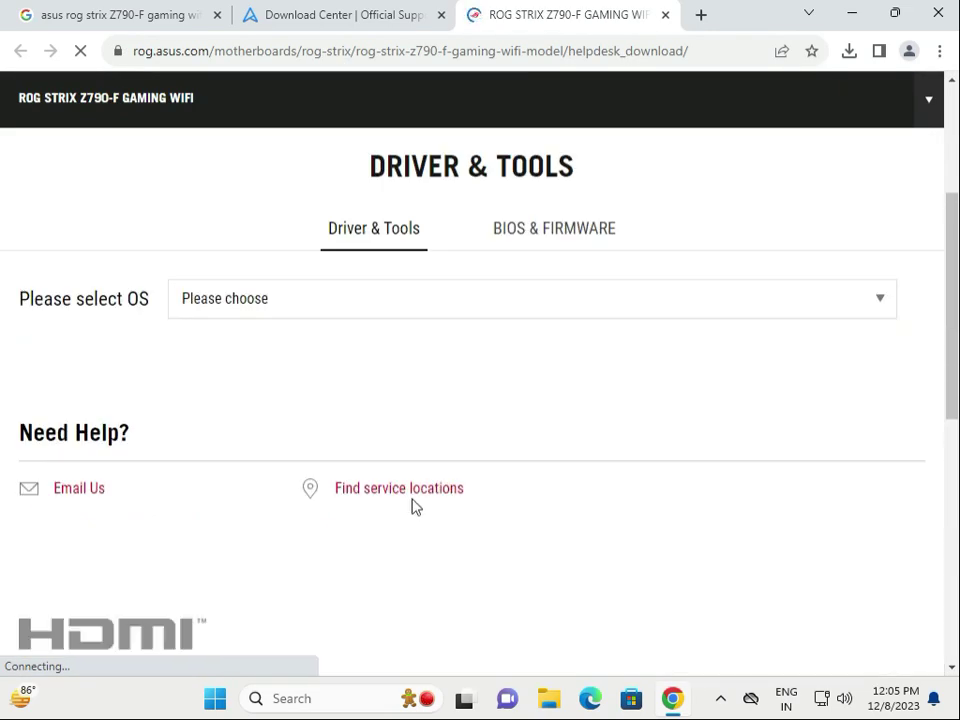
left_click(554, 228)
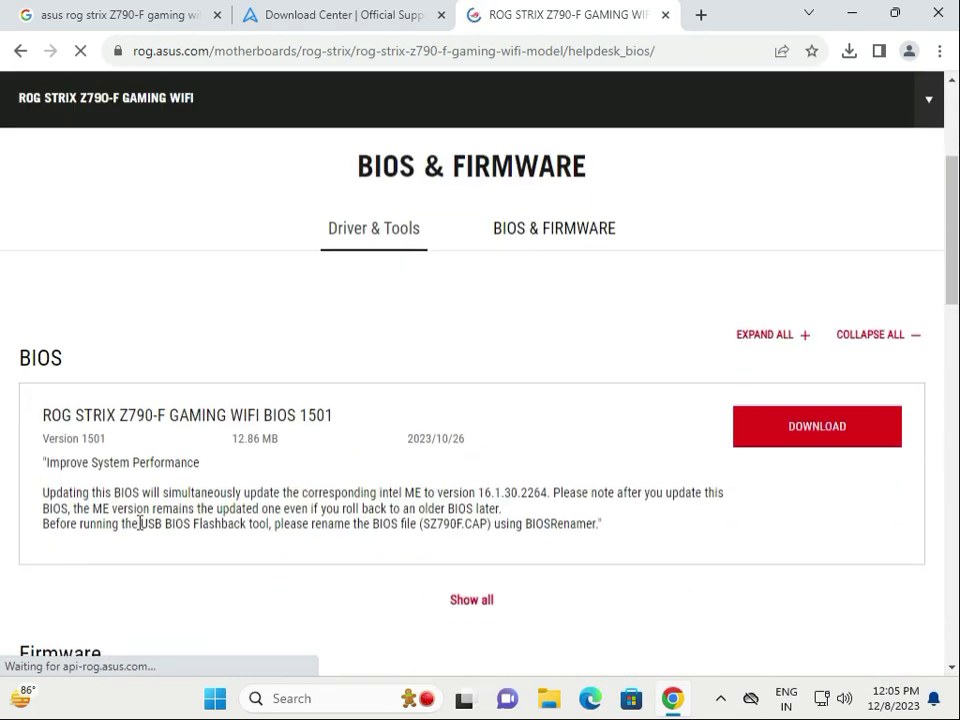
scroll("down", 3)
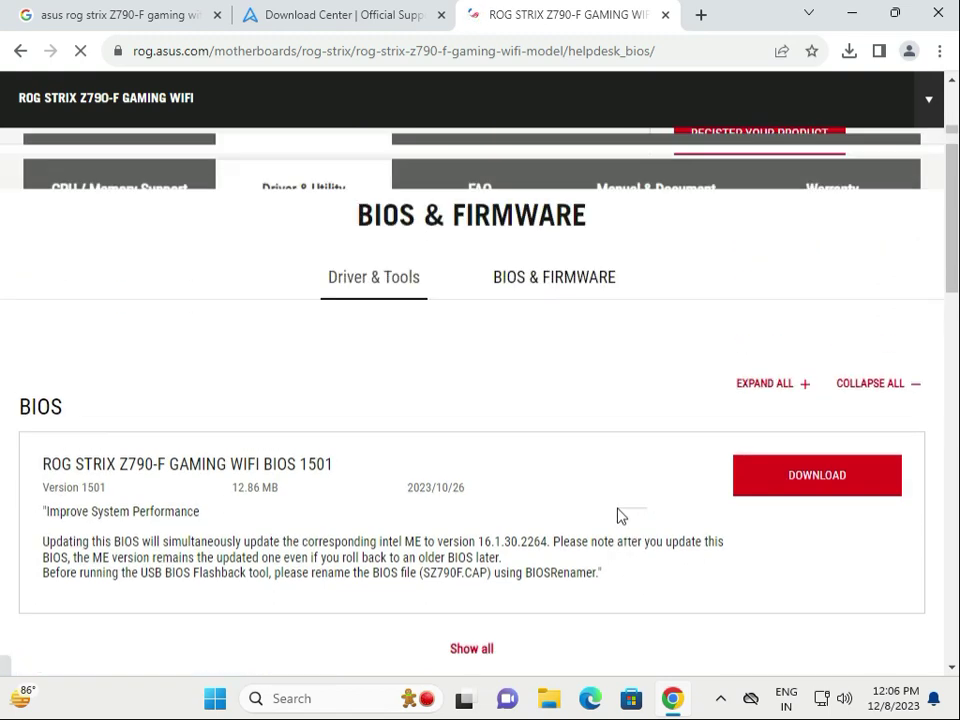
left_click(372, 276)
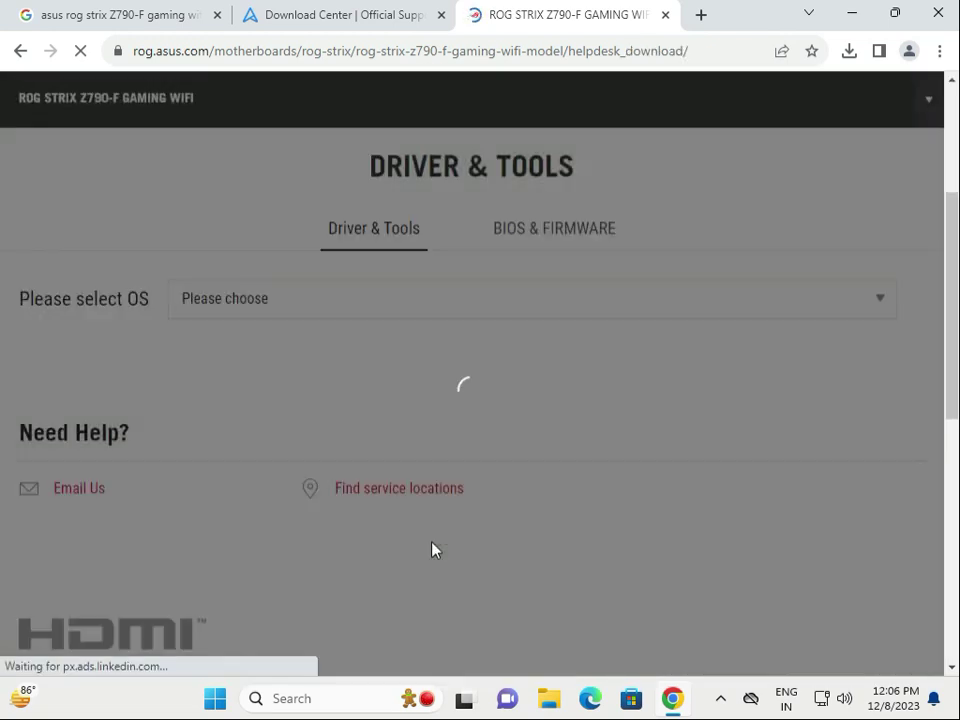
Choose Windows 11 64-bit as the OS so the board's LAN and other drivers are listed
left_click(530, 298)
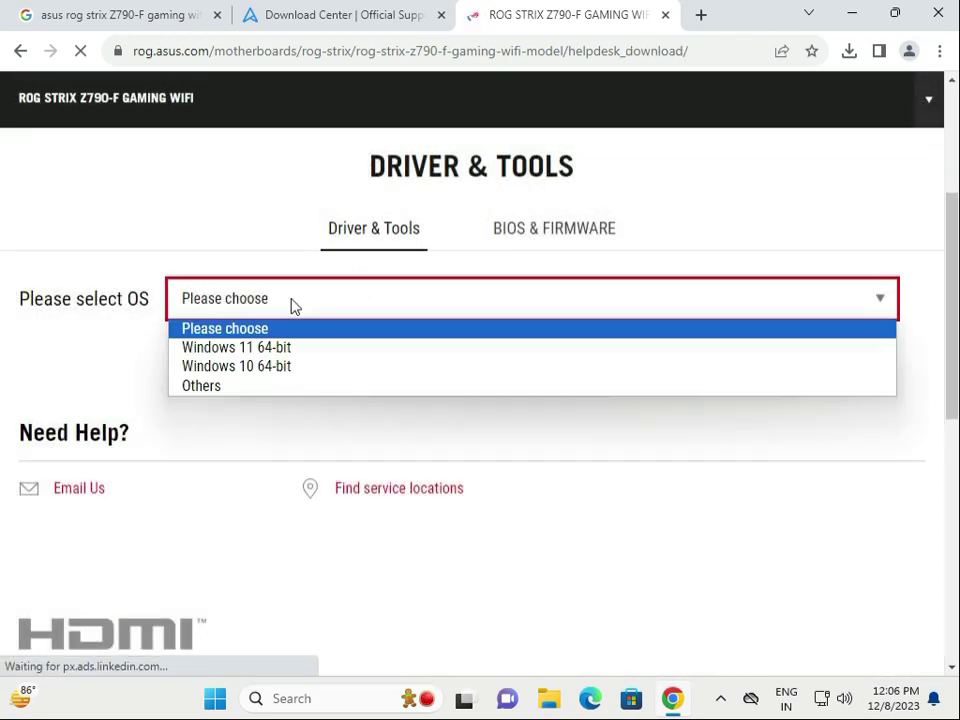
mouse_move(236, 348)
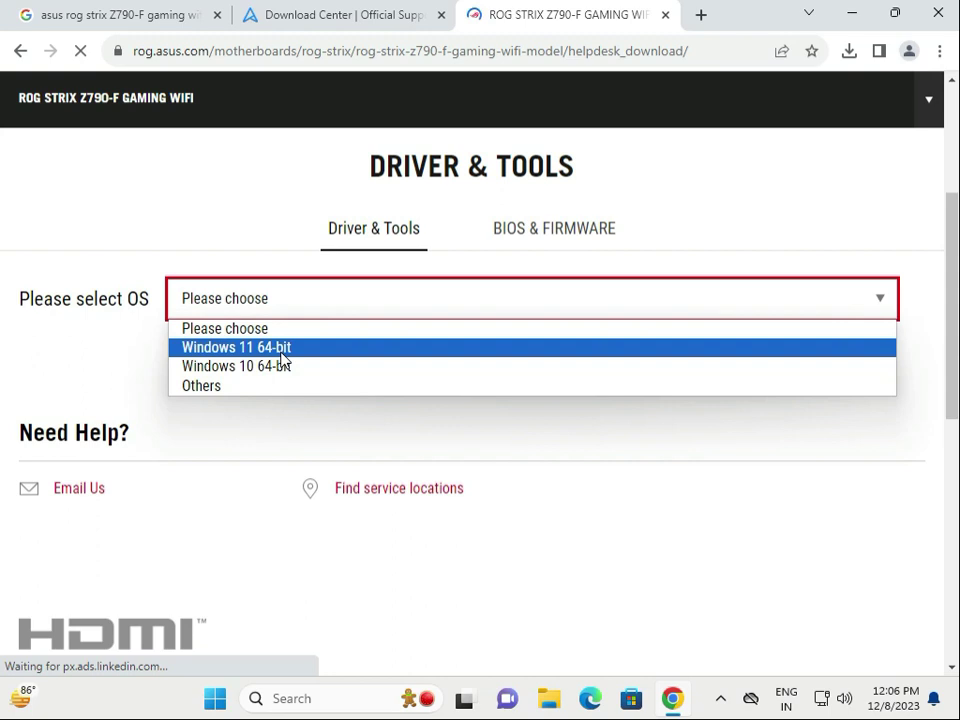
mouse_move(236, 364)
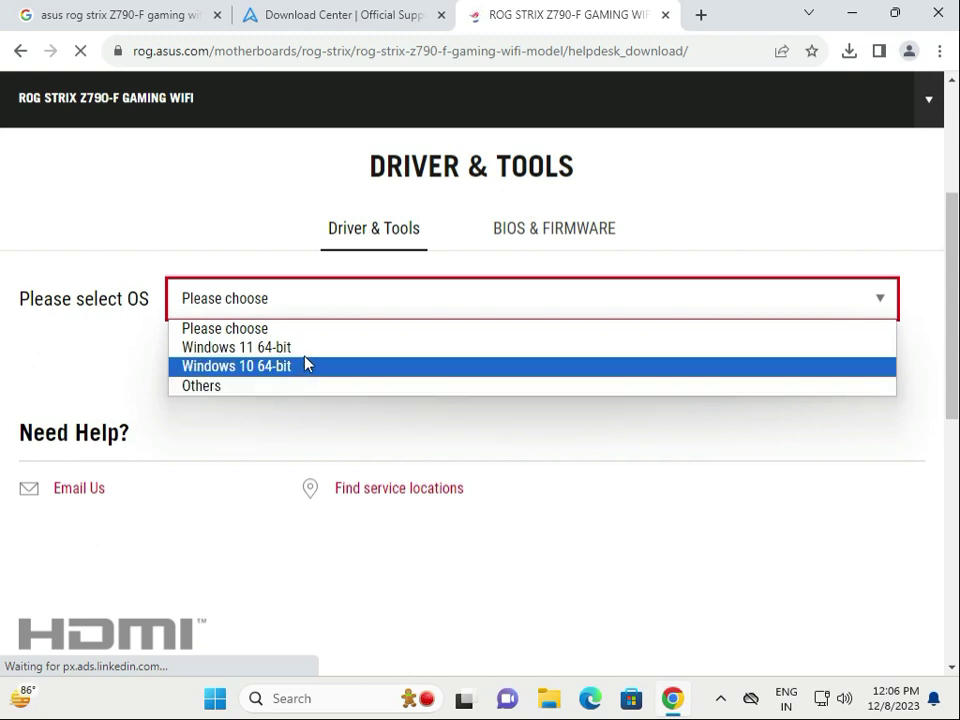
left_click(236, 348)
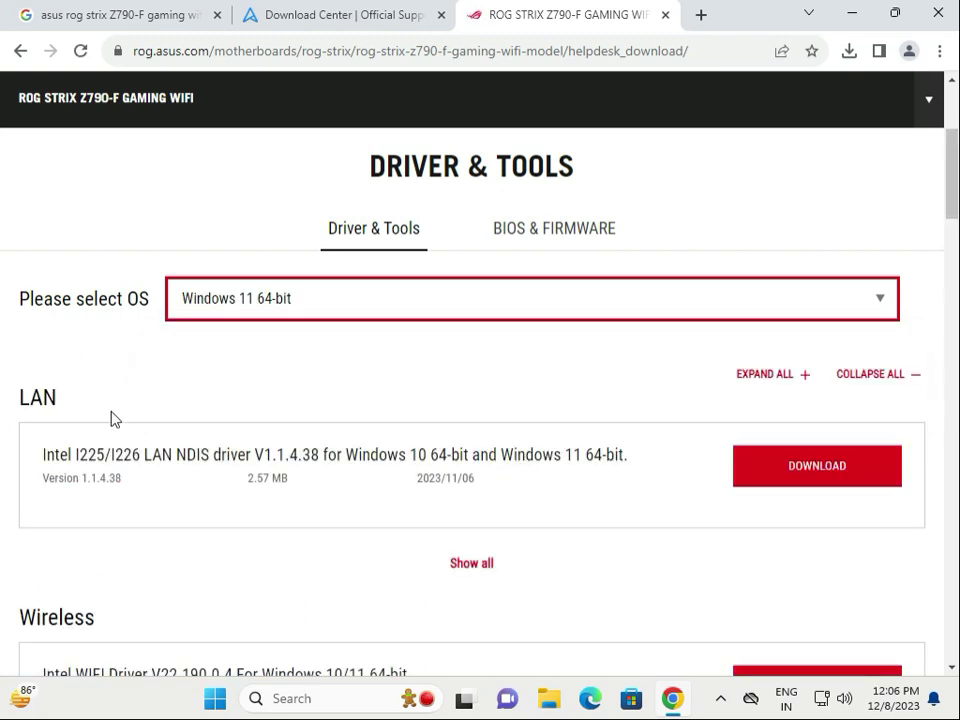
scroll("down", 3)
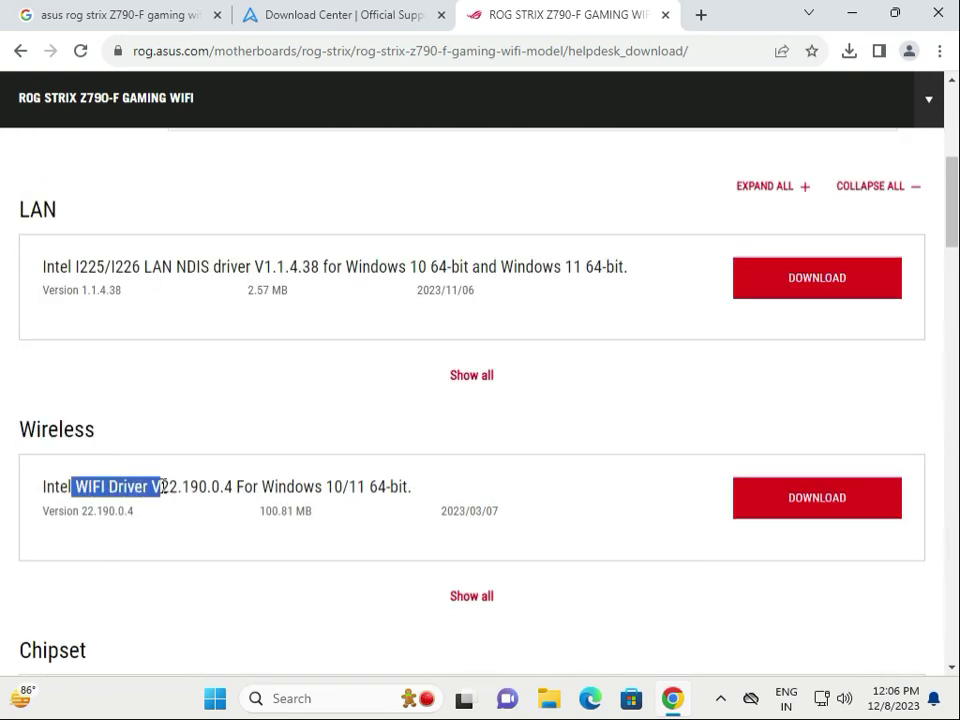
scroll("down", 3)
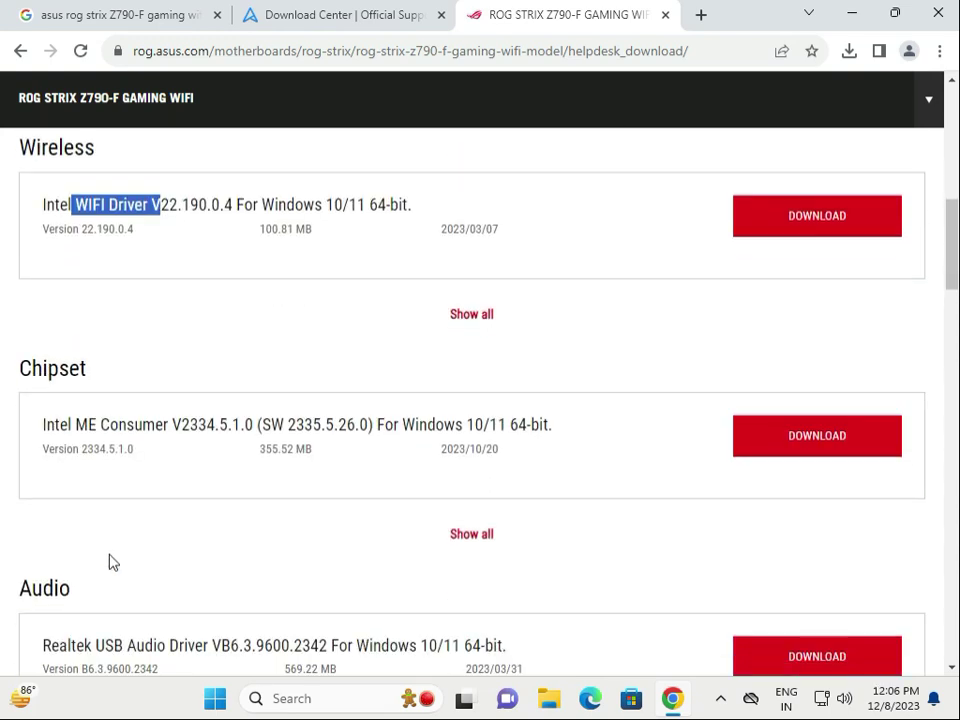
scroll("down", 3)
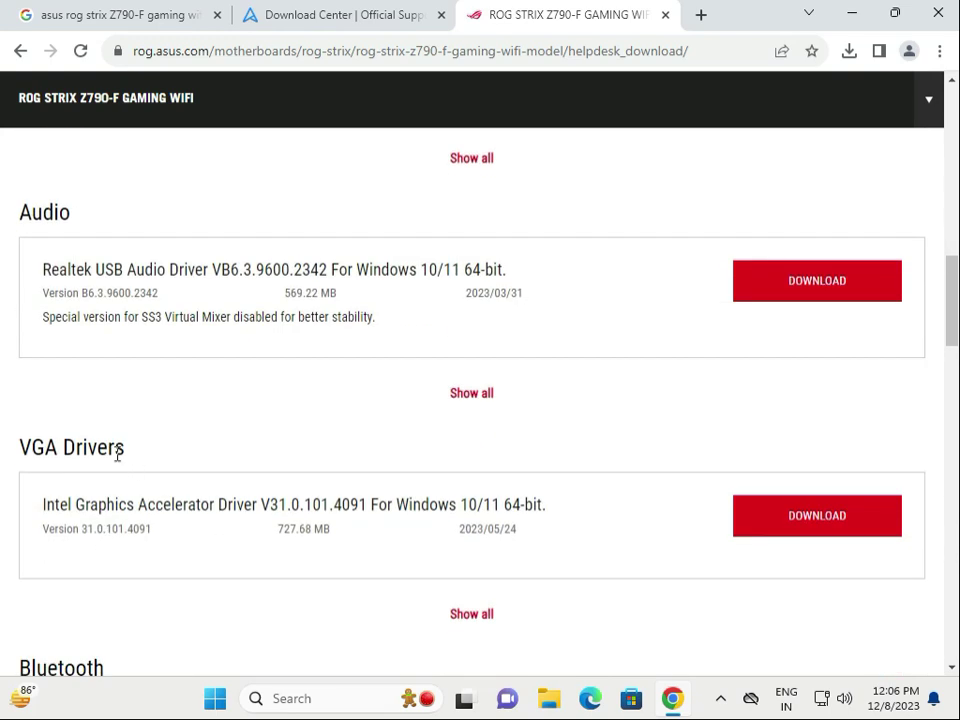
left_click_drag(56, 504, 212, 504)
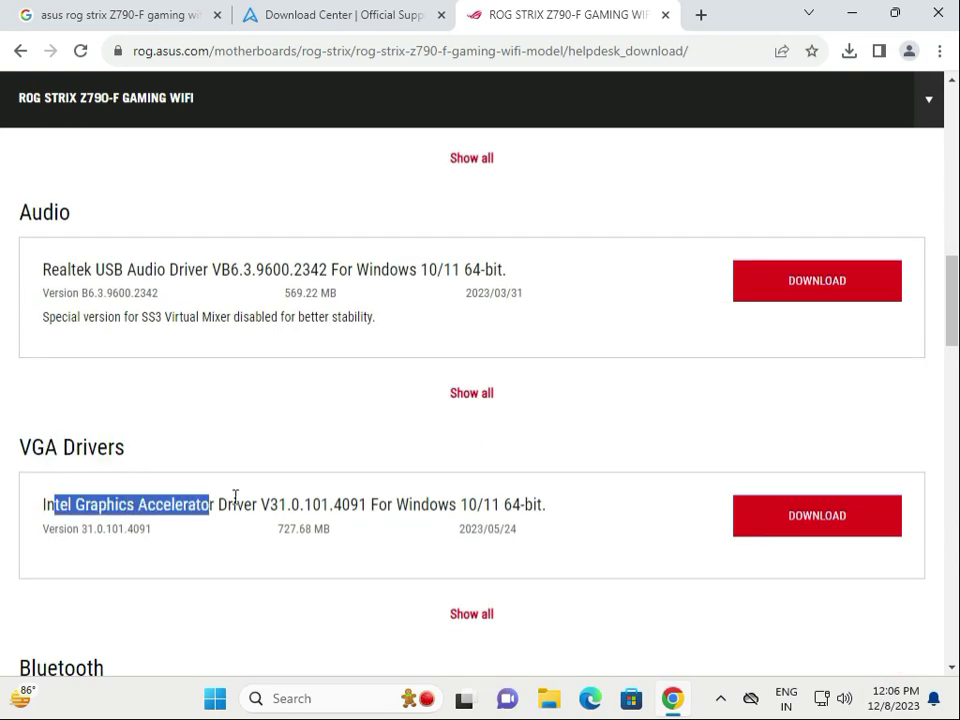
scroll("down", 3)
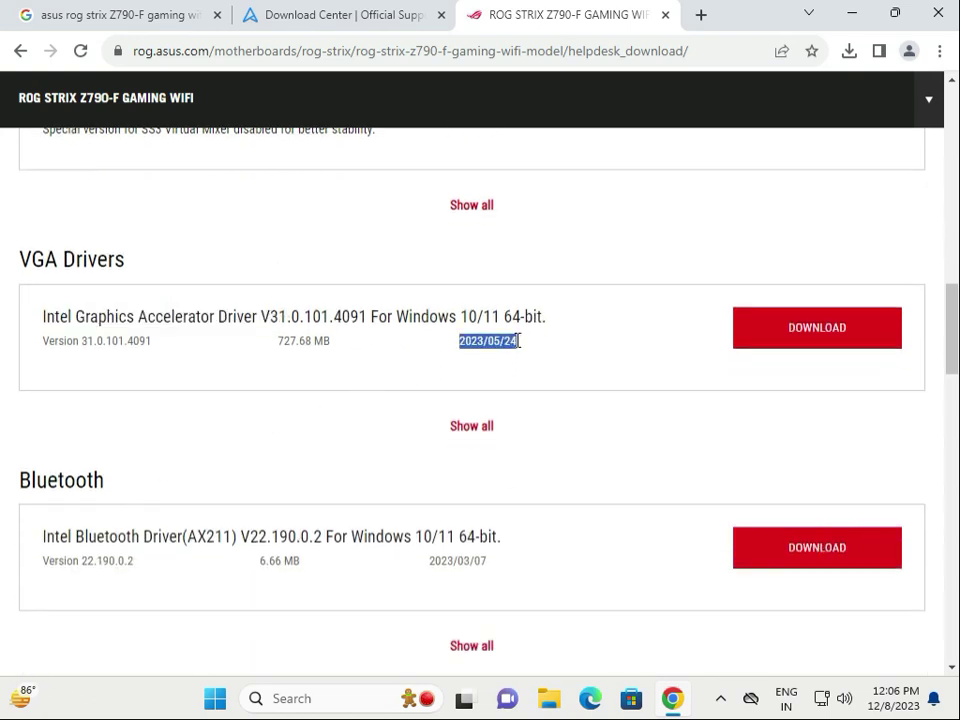
scroll("down", 3)
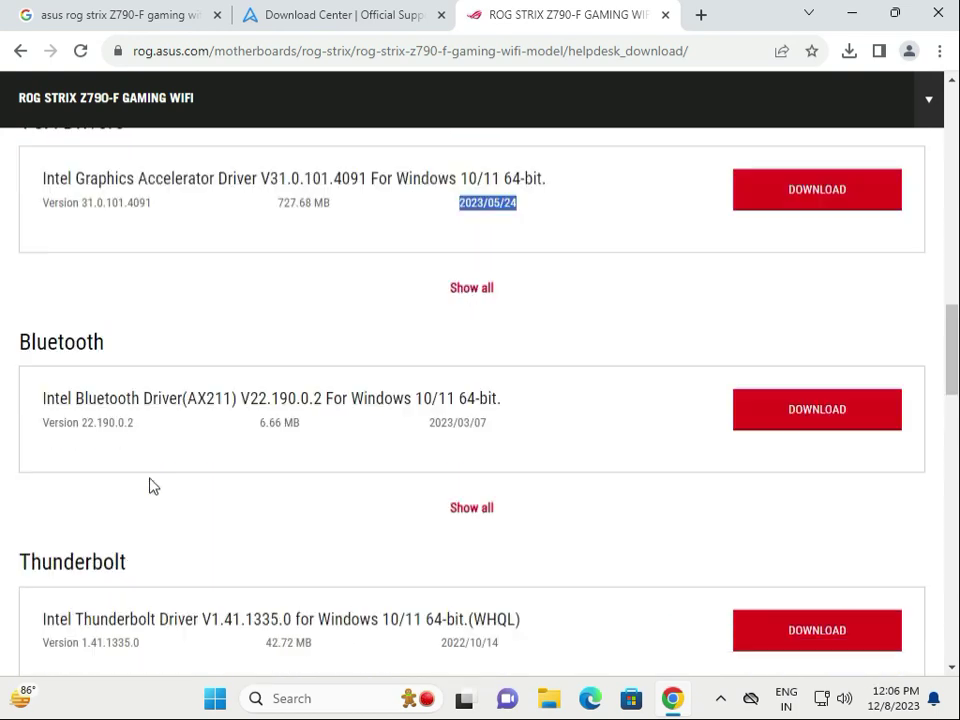
scroll("up", 3)
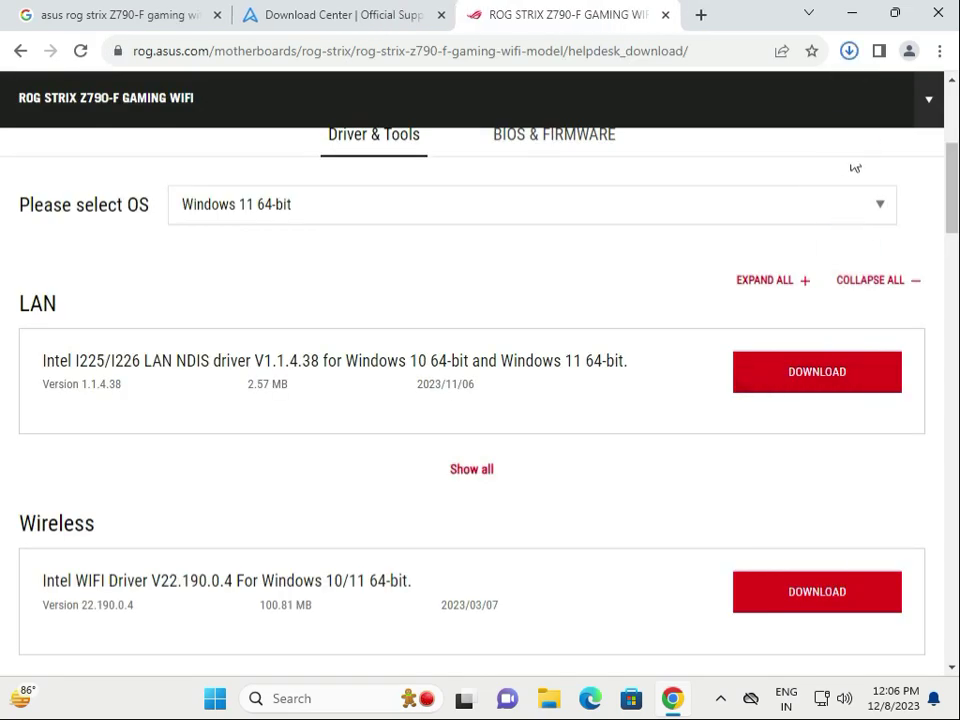
Open the downloaded Intel LAN driver package and run its AsusSetup application
left_click(816, 370)
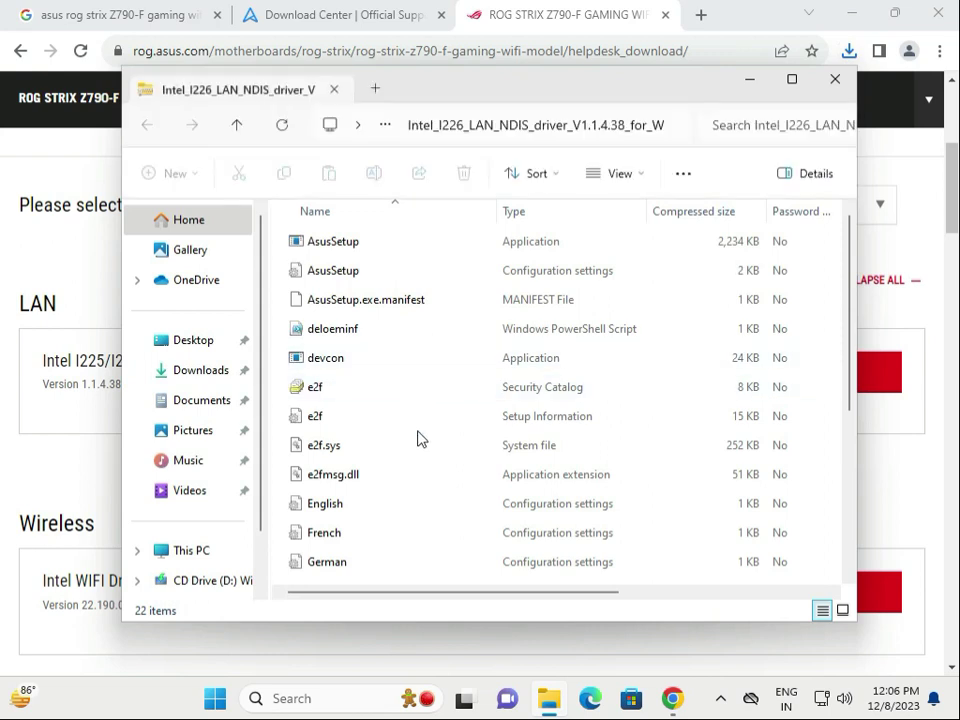
left_click(332, 240)
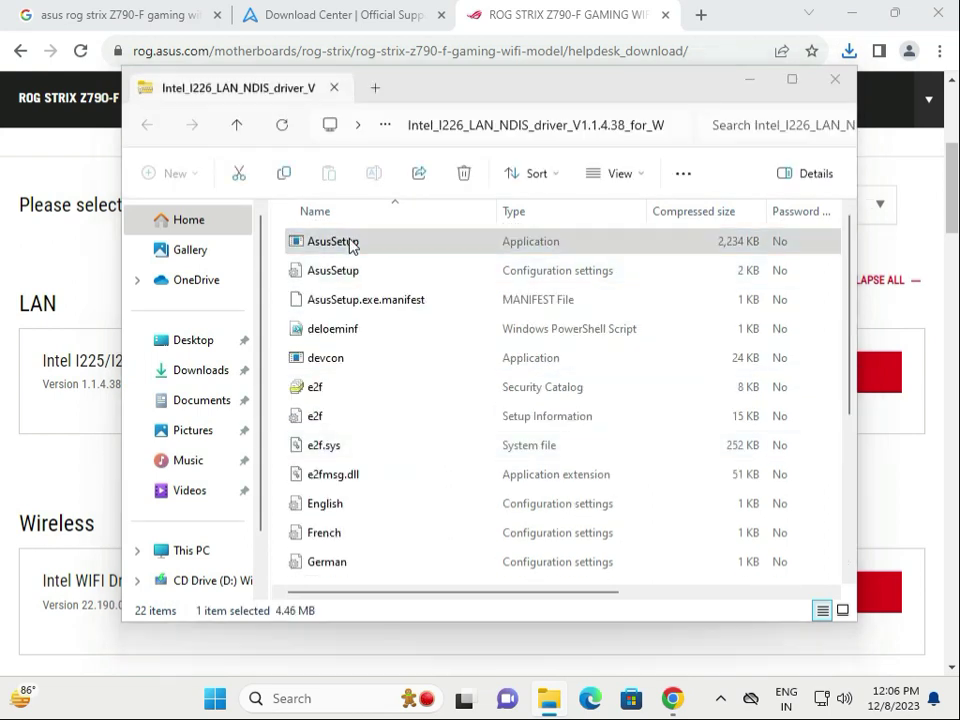
double_click(334, 240)
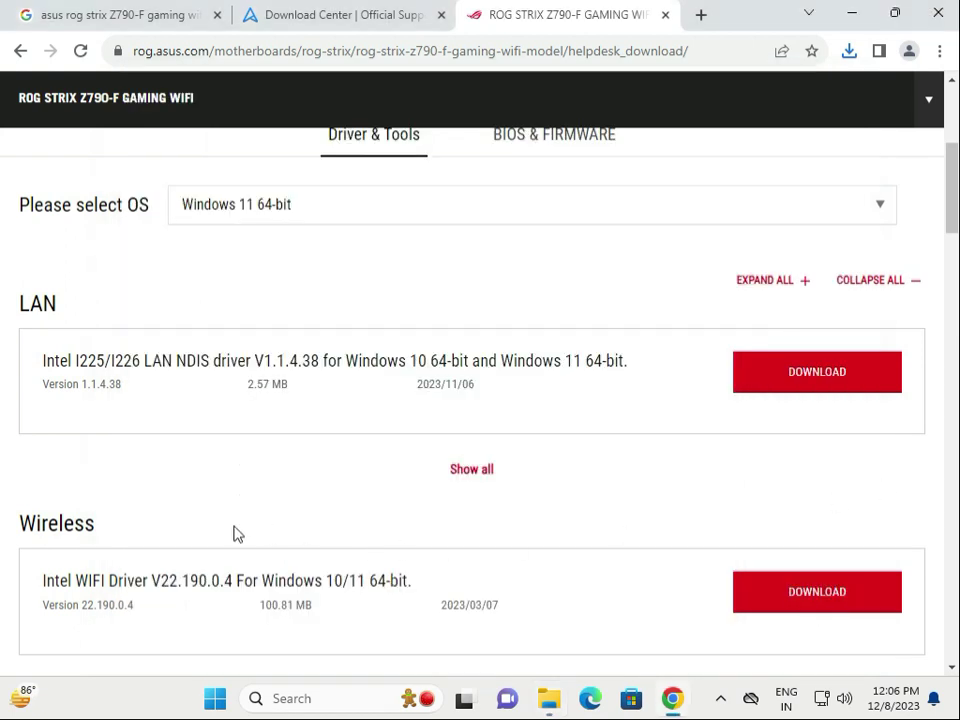
scroll("down", 3)
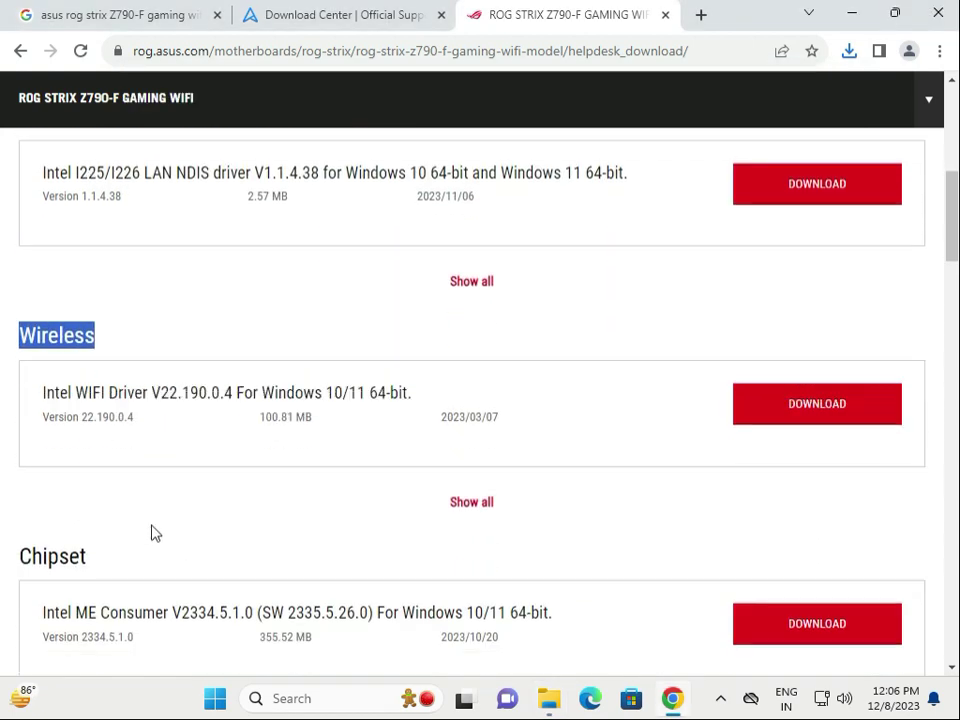
mouse_move(712, 412)
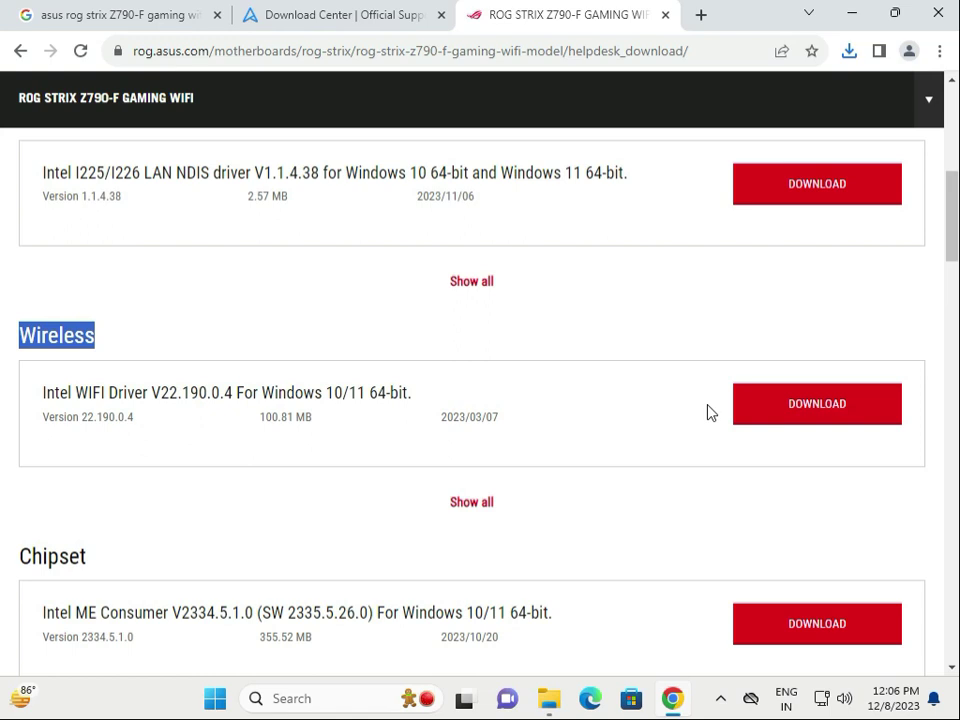
mouse_move(700, 412)
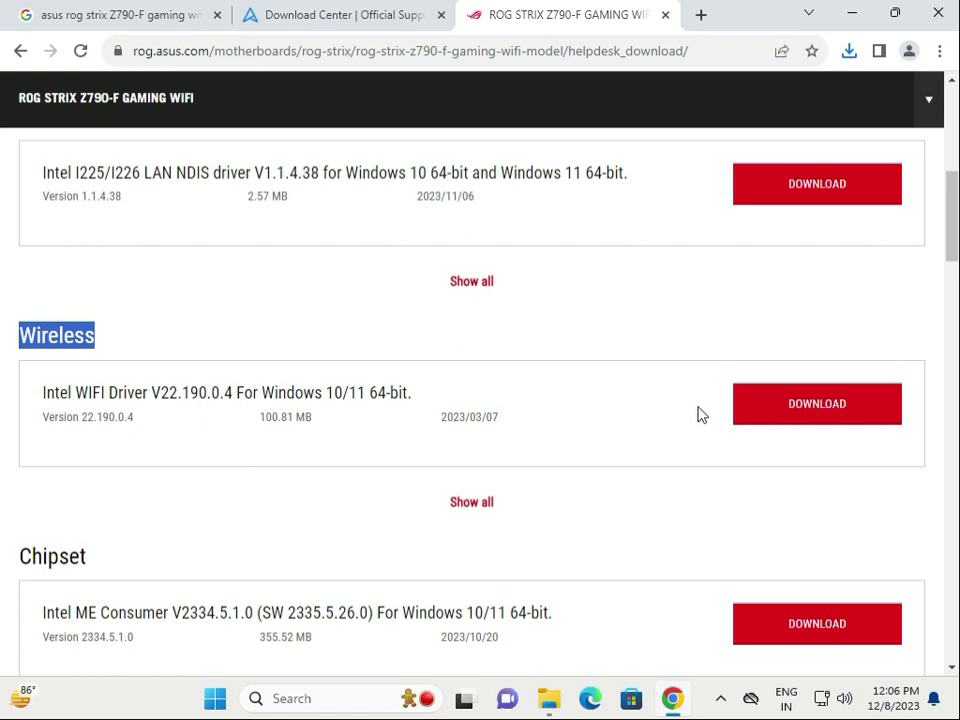